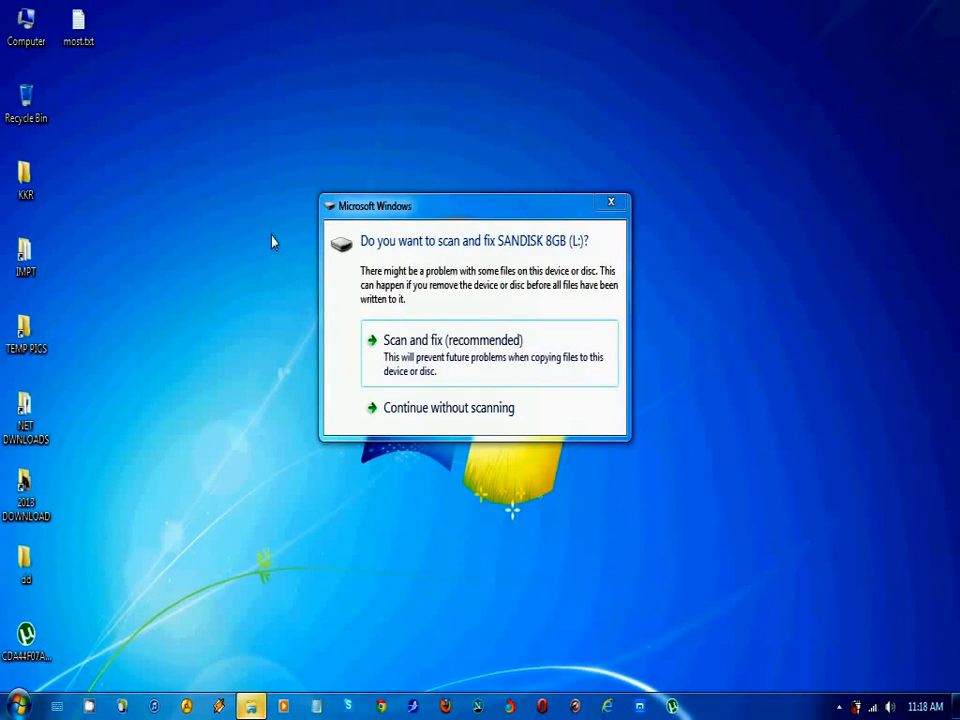
{"action": "mouse_move", "coordinate": [604, 144]}
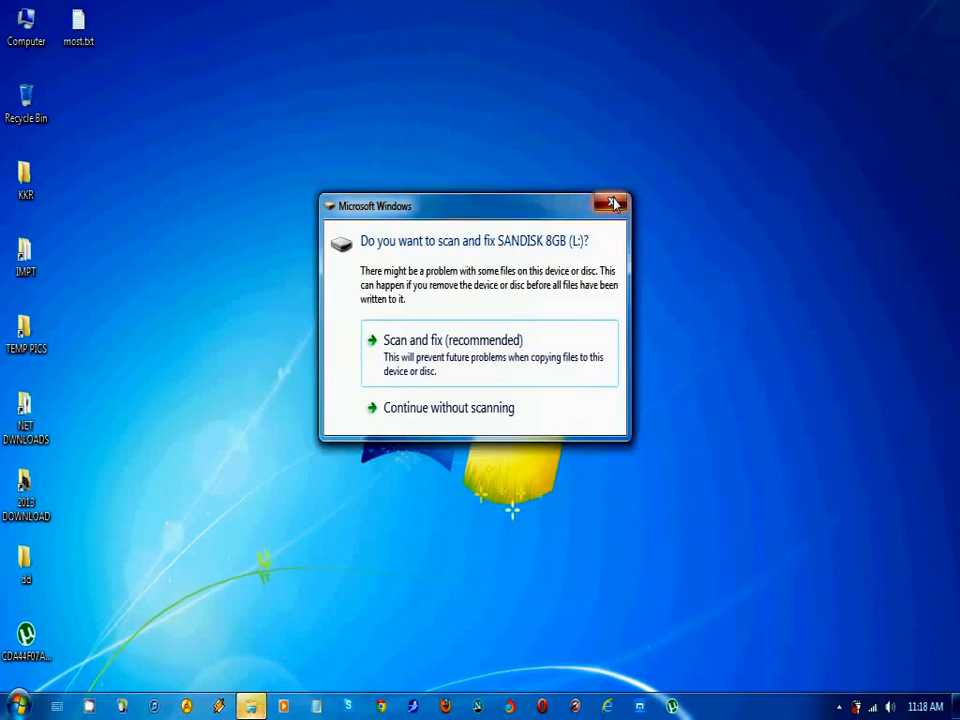
Dismiss the scan-and-fix prompt for the SANDISK 8GB drive so AutoPlay choices appear
{"action": "left_click", "coordinate": [612, 204]}
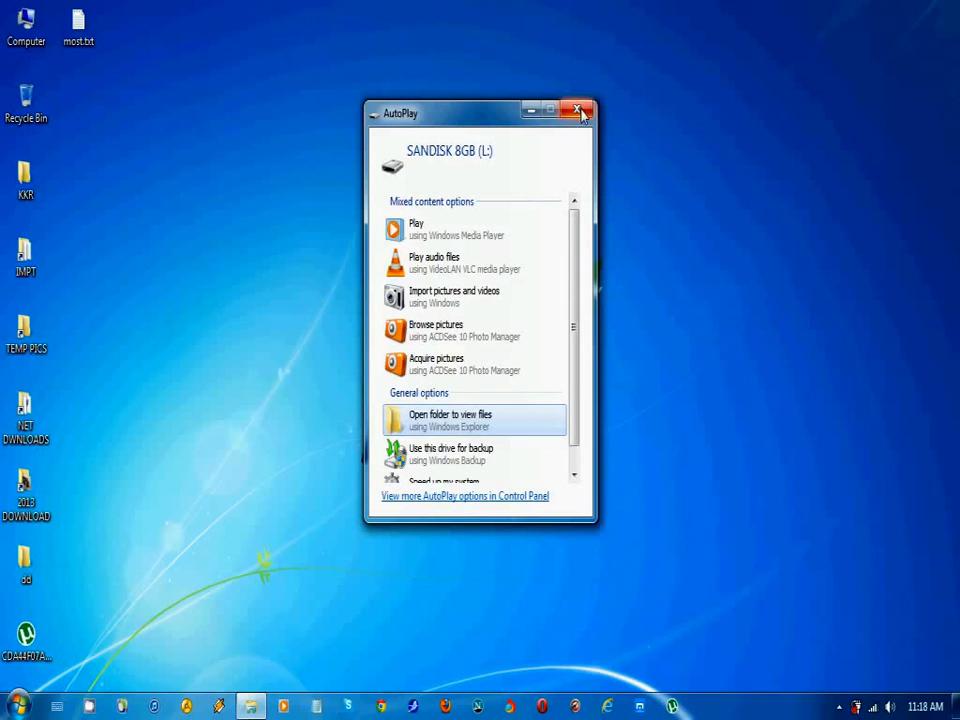
{"action": "mouse_move", "coordinate": [580, 110]}
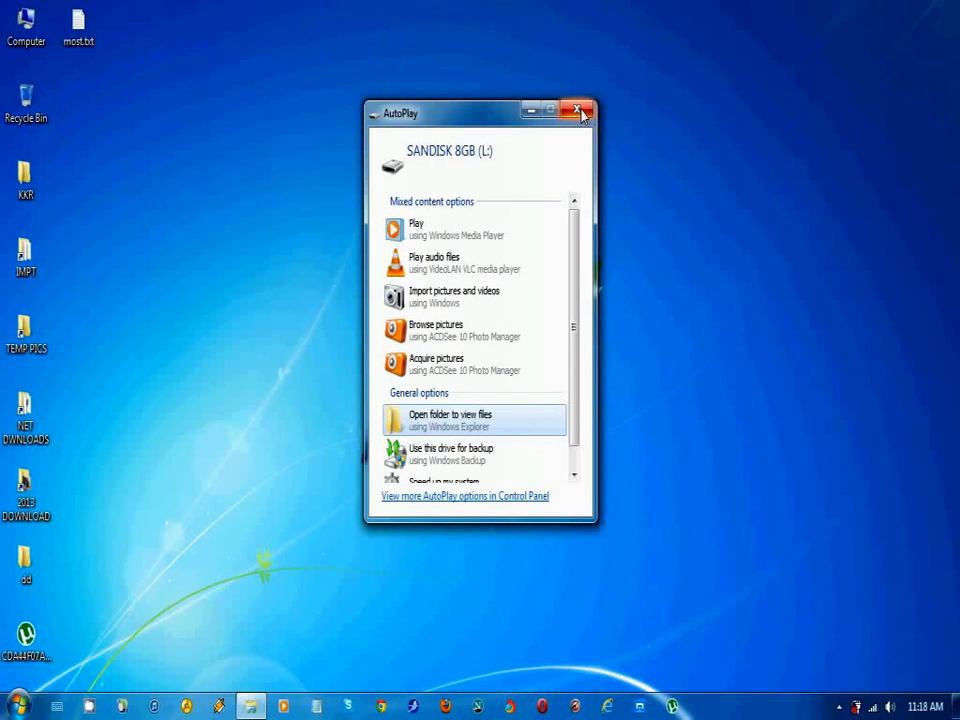
Close the drive's AutoPlay window and show Control Panel with all items as Large icons
{"action": "left_click", "coordinate": [580, 112]}
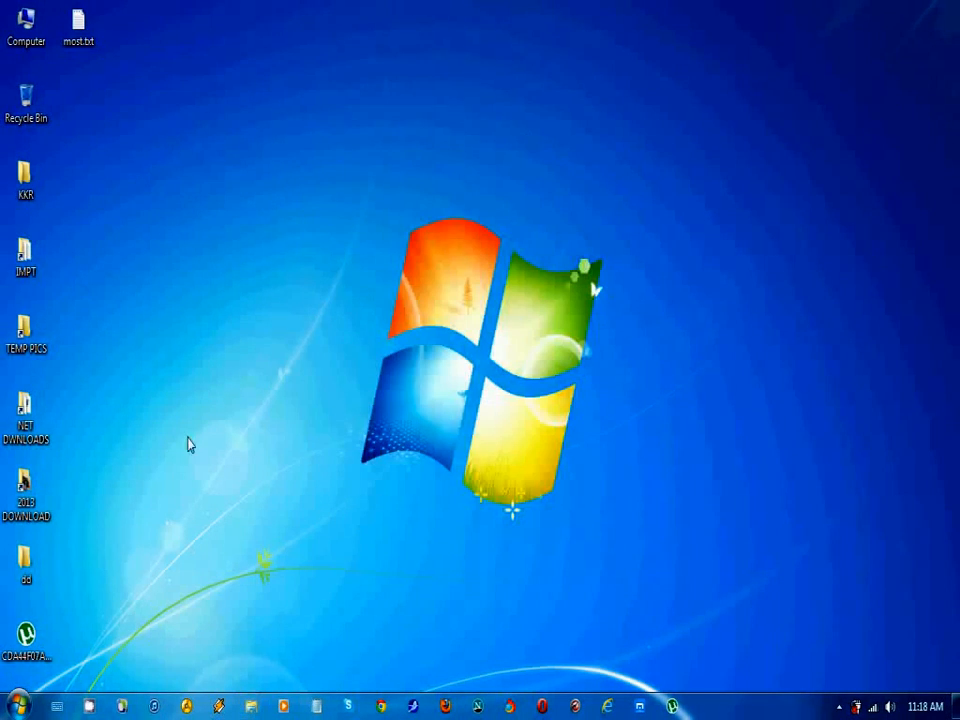
{"action": "left_click", "coordinate": [16, 706]}
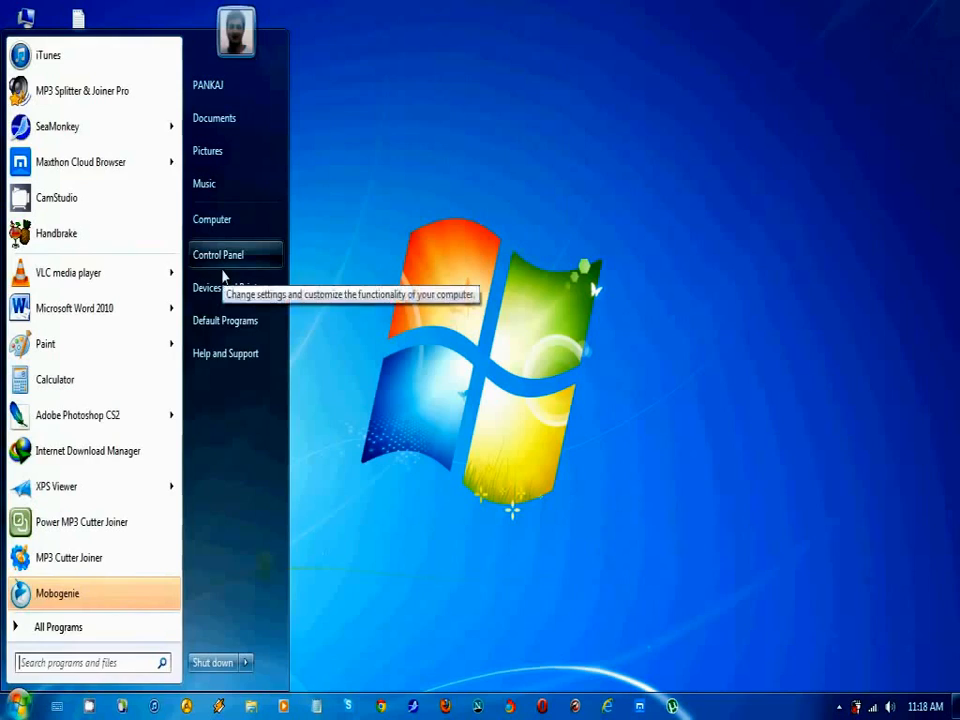
{"action": "left_click", "coordinate": [216, 254]}
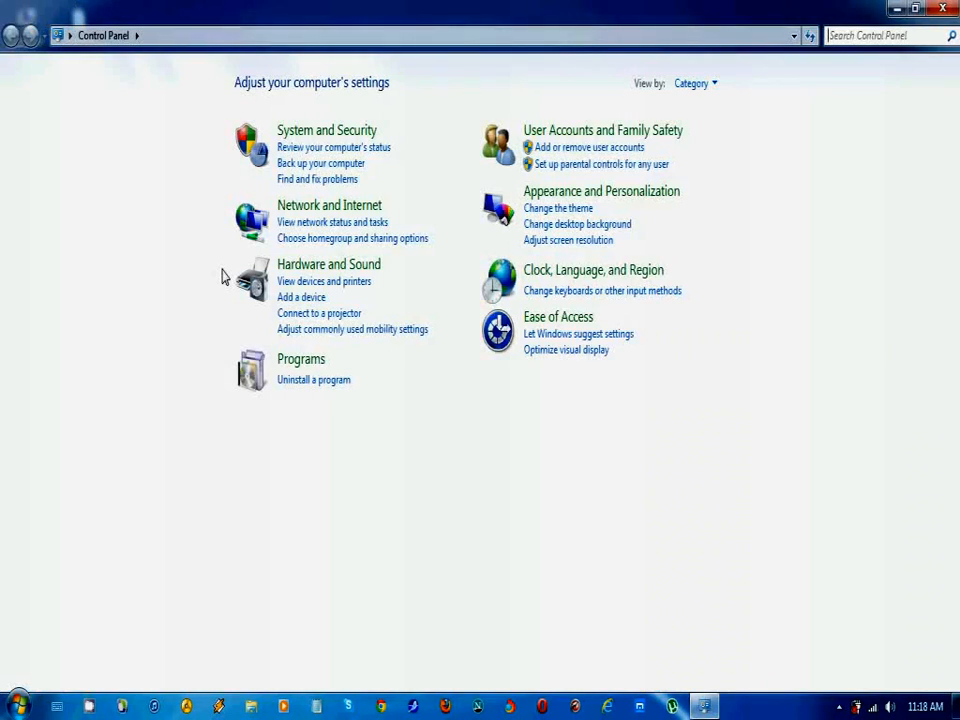
{"action": "mouse_move", "coordinate": [764, 60]}
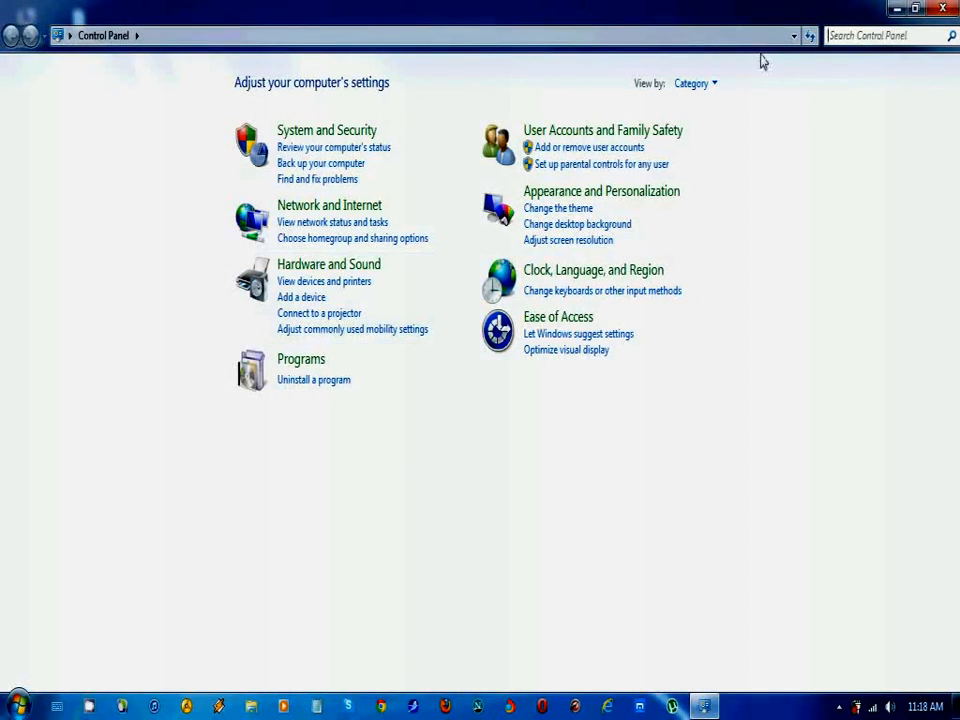
{"action": "left_click", "coordinate": [692, 84]}
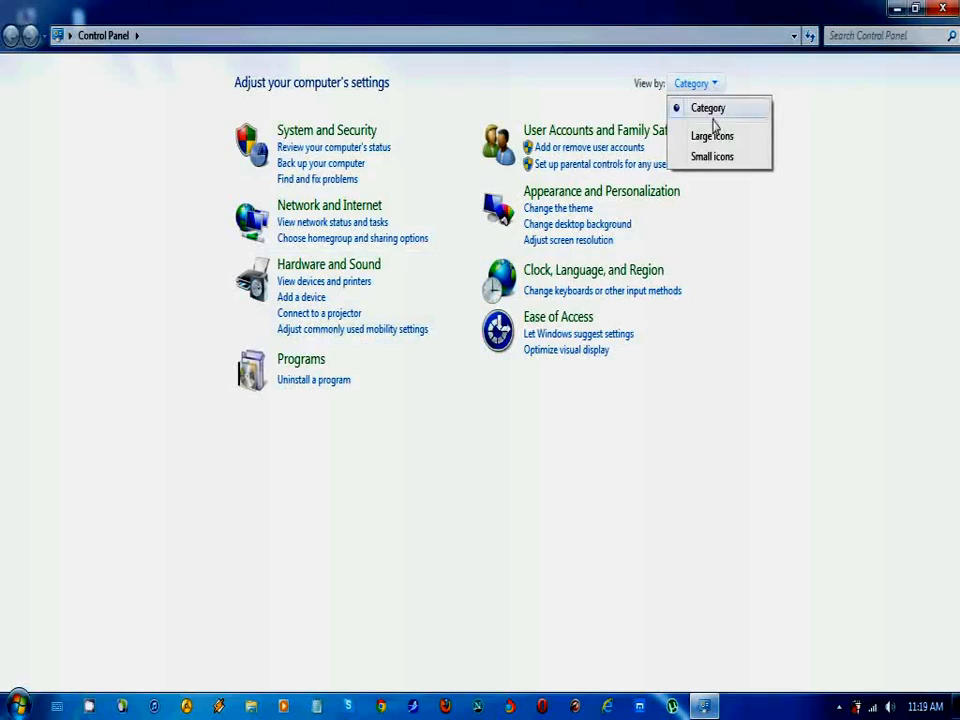
{"action": "left_click", "coordinate": [712, 136]}
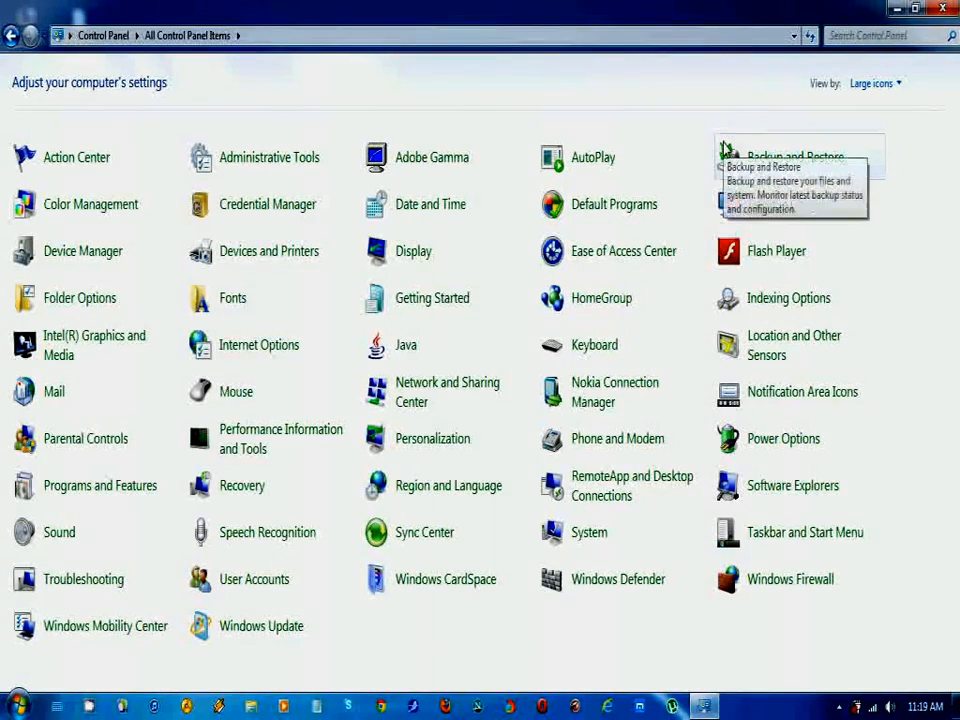
{"action": "mouse_move", "coordinate": [584, 168]}
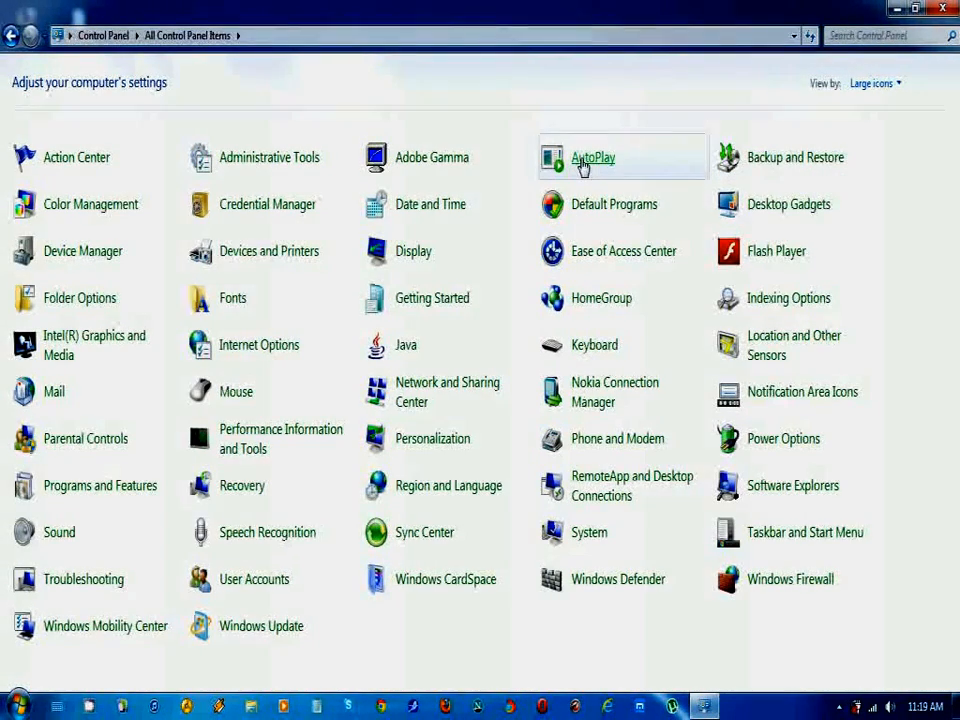
In AutoPlay settings, uncheck 'Use AutoPlay for all media and devices' and save
{"action": "left_click", "coordinate": [592, 156]}
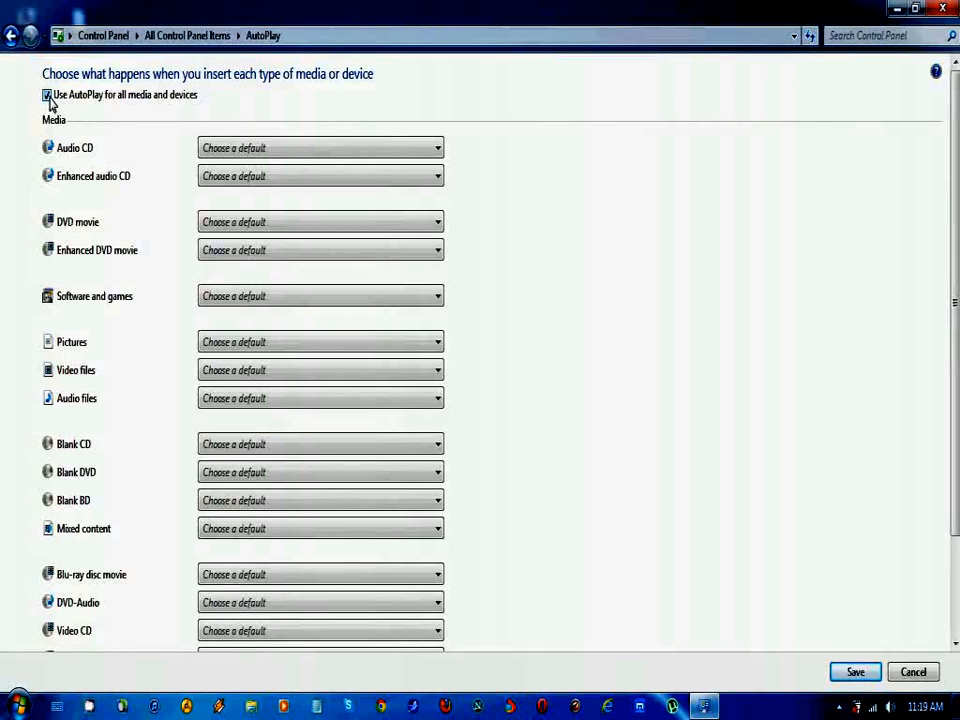
{"action": "left_click", "coordinate": [46, 94]}
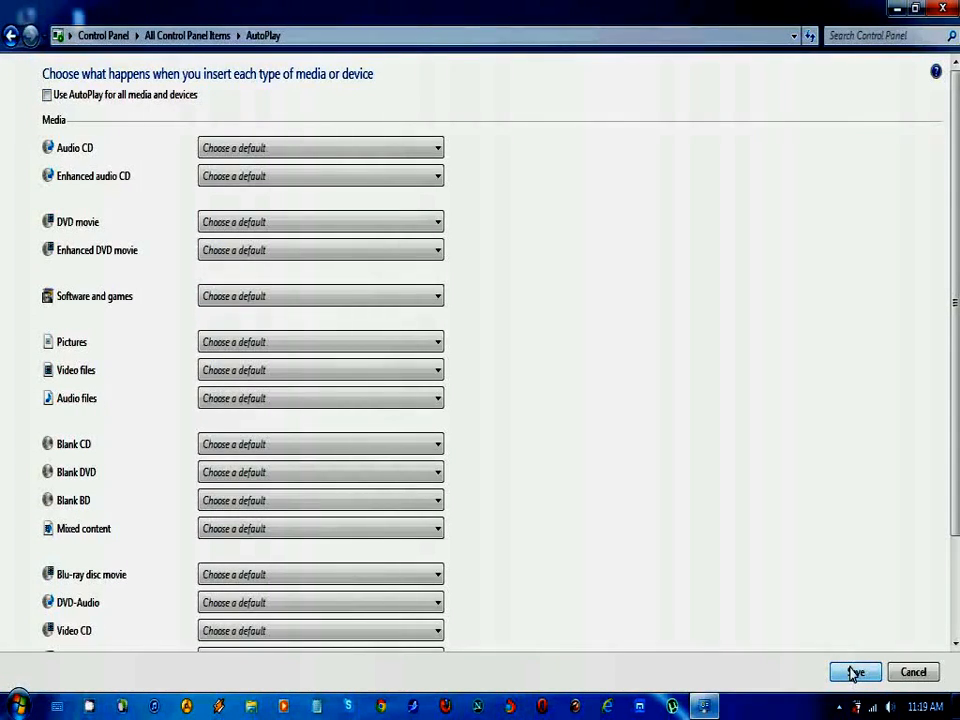
{"action": "left_click", "coordinate": [856, 672]}
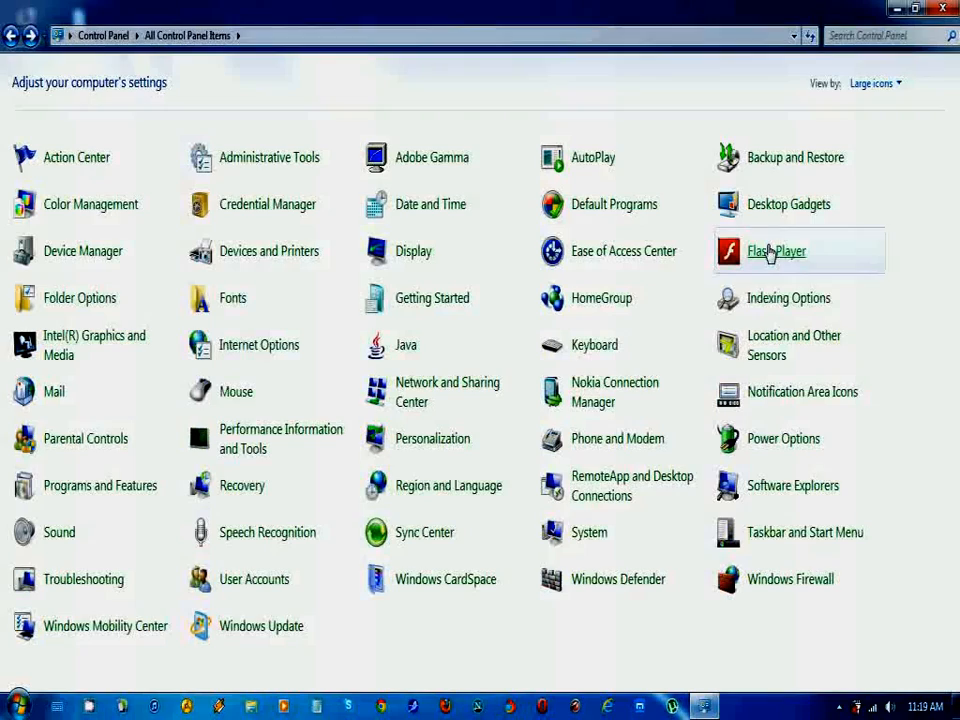
Close Control Panel and dismiss the scan-and-fix prompt for the reinserted drive
{"action": "left_click", "coordinate": [940, 8]}
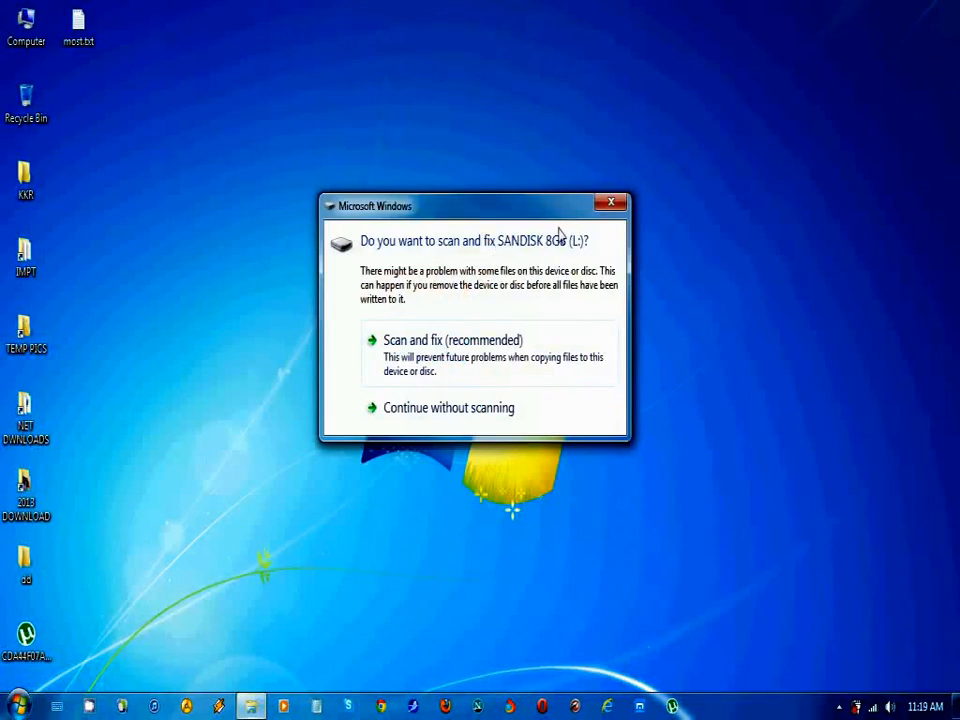
{"action": "left_click", "coordinate": [612, 202]}
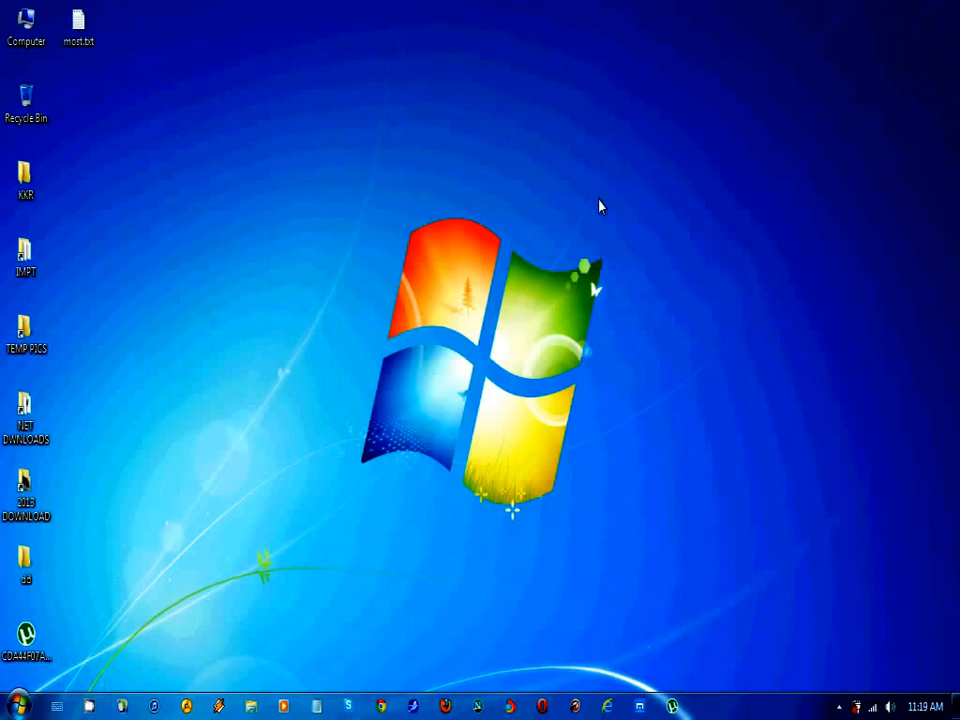
{"action": "mouse_move", "coordinate": [122, 600]}
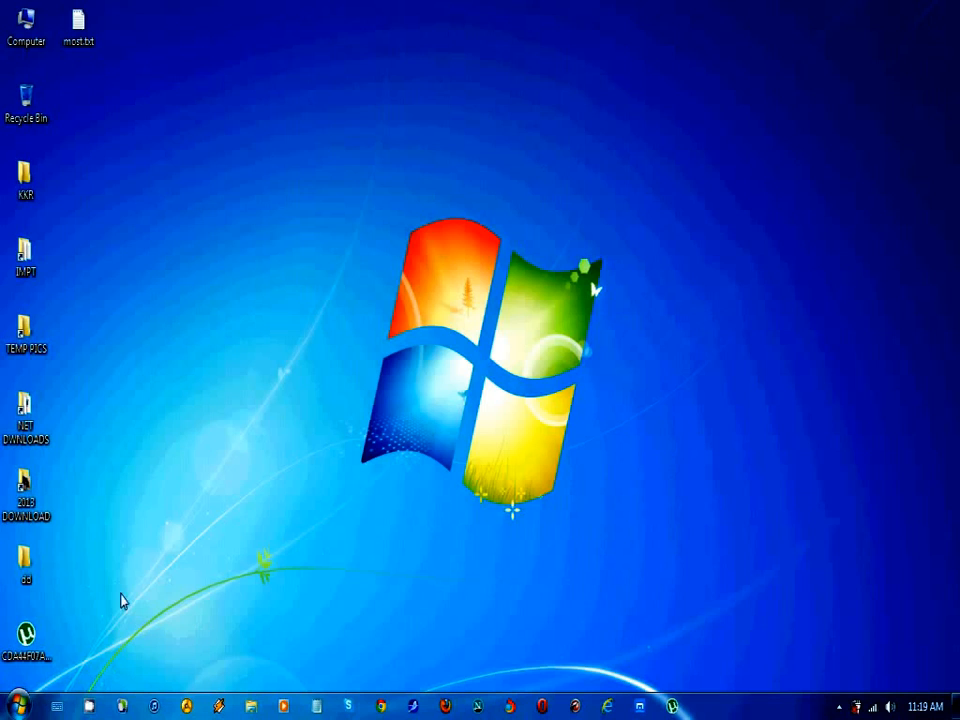
{"action": "mouse_move", "coordinate": [18, 708]}
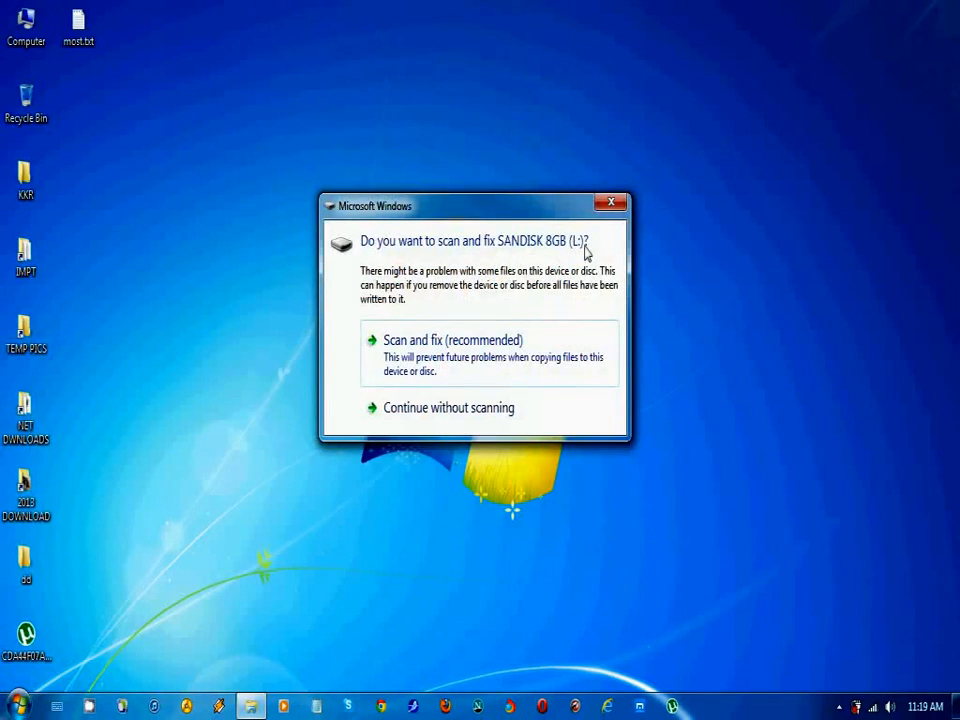
Dismiss the scan prompt, launch gpedit.msc from Run, maximize the editor and widen the tree pane
{"action": "left_click", "coordinate": [612, 204]}
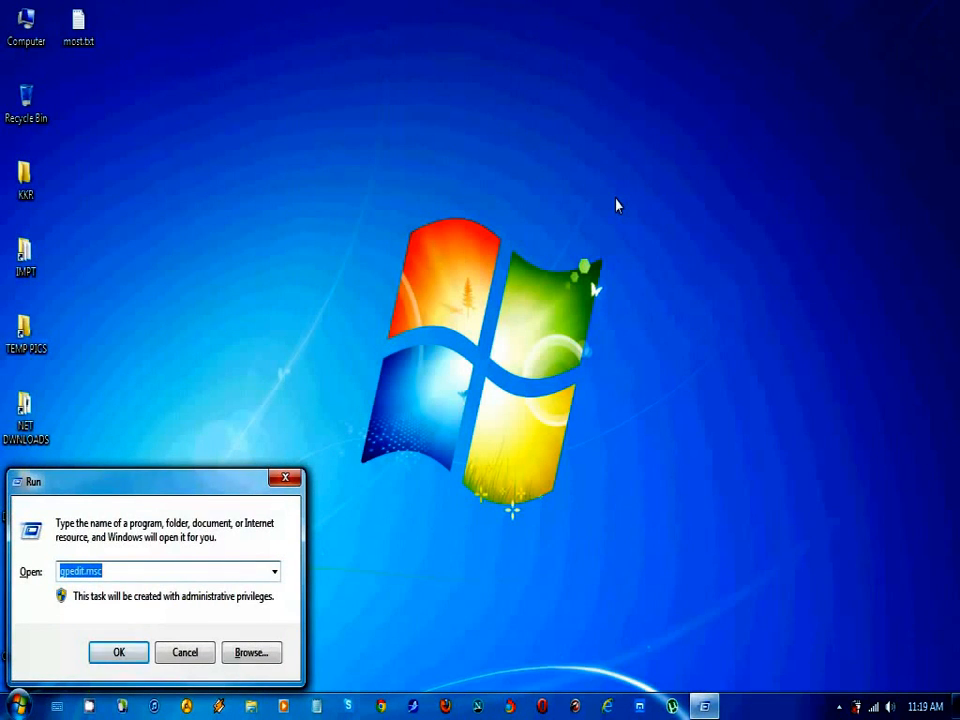
{"action": "type", "text": "GPE"}
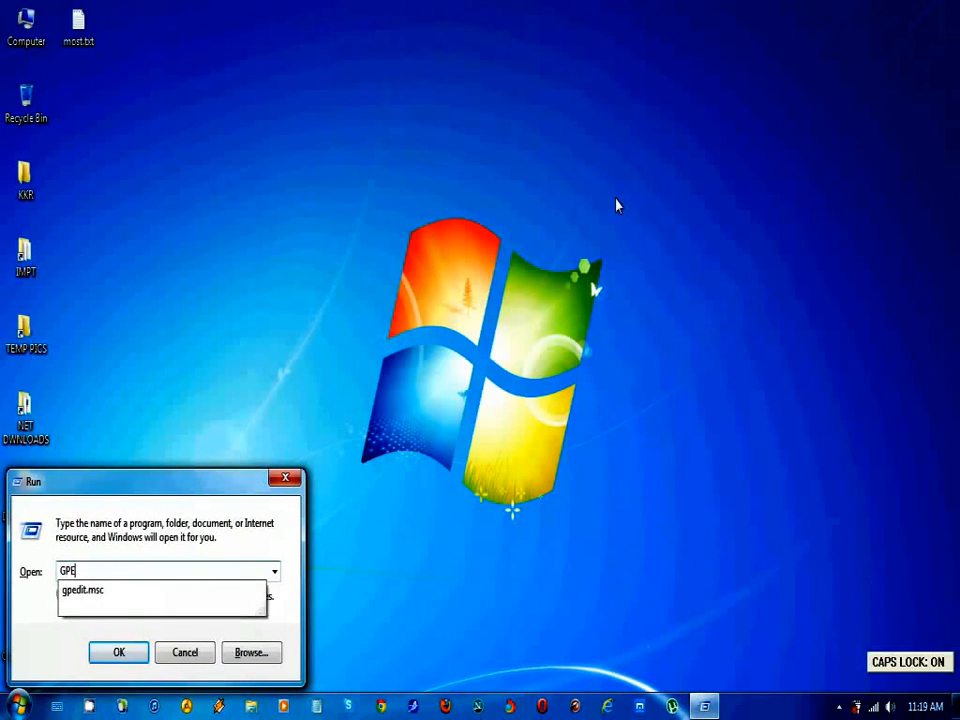
{"action": "type", "text": "DIT"}
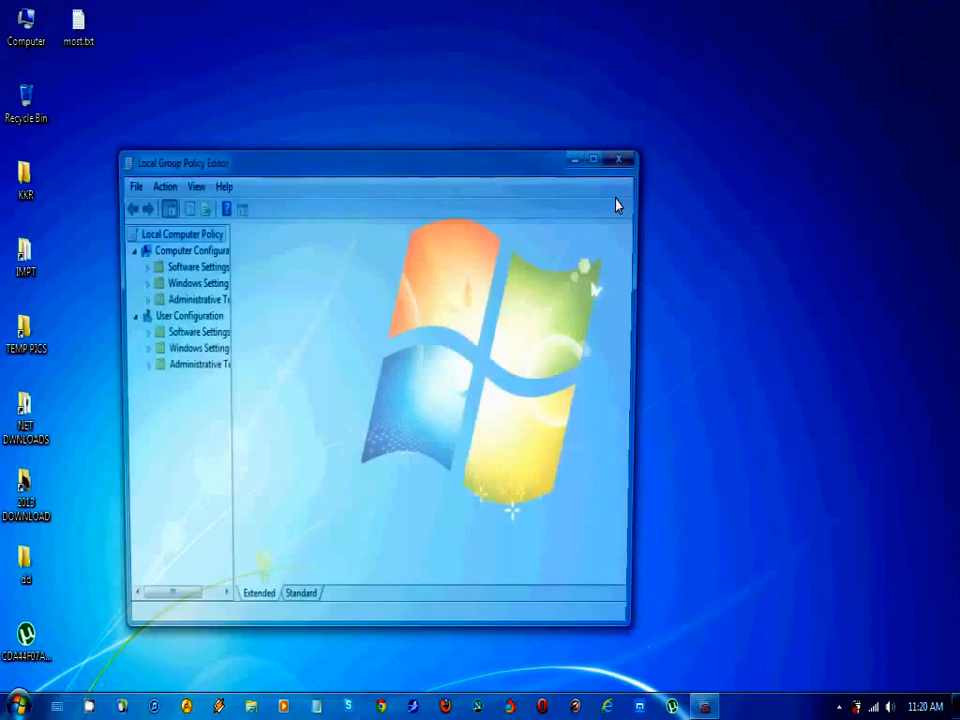
{"action": "left_click", "coordinate": [592, 158]}
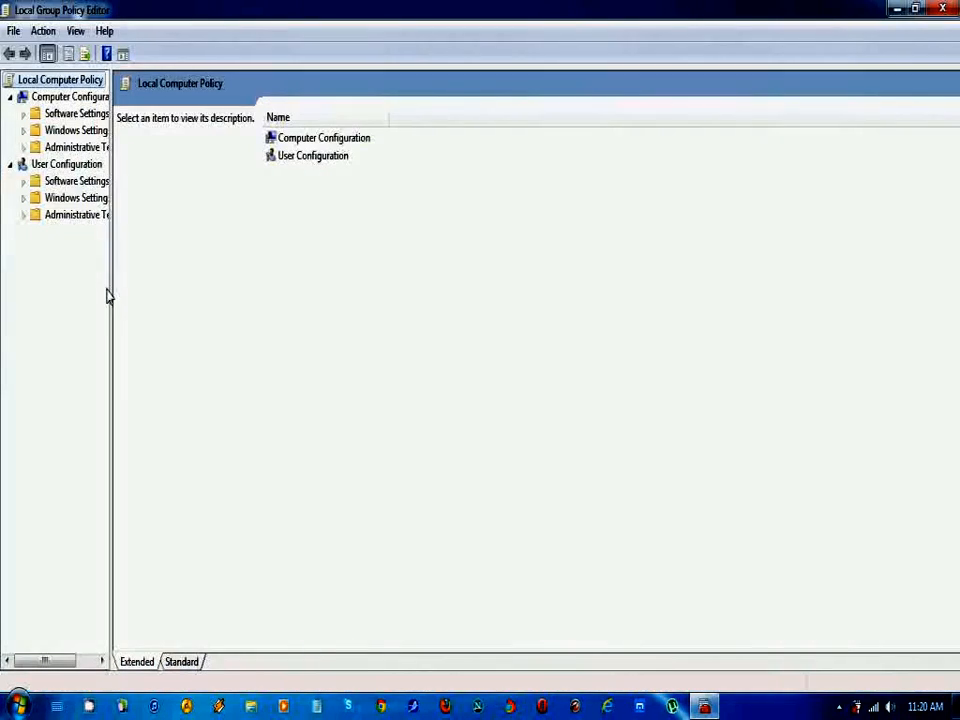
{"action": "left_click_drag", "start_coordinate": [110, 296], "coordinate": [236, 320]}
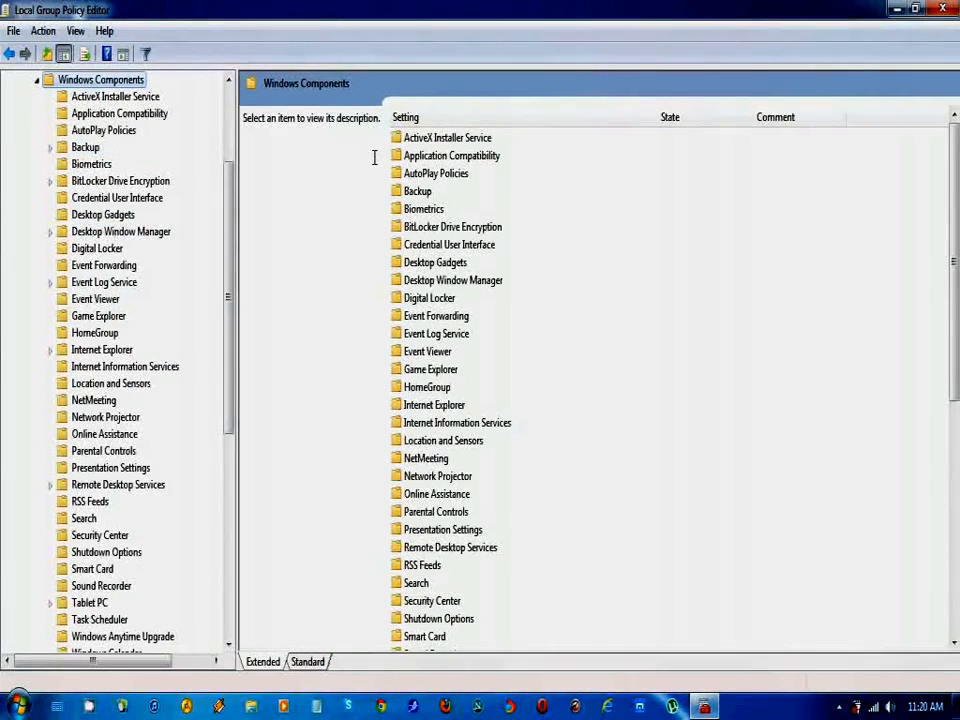
{"action": "mouse_move", "coordinate": [356, 206]}
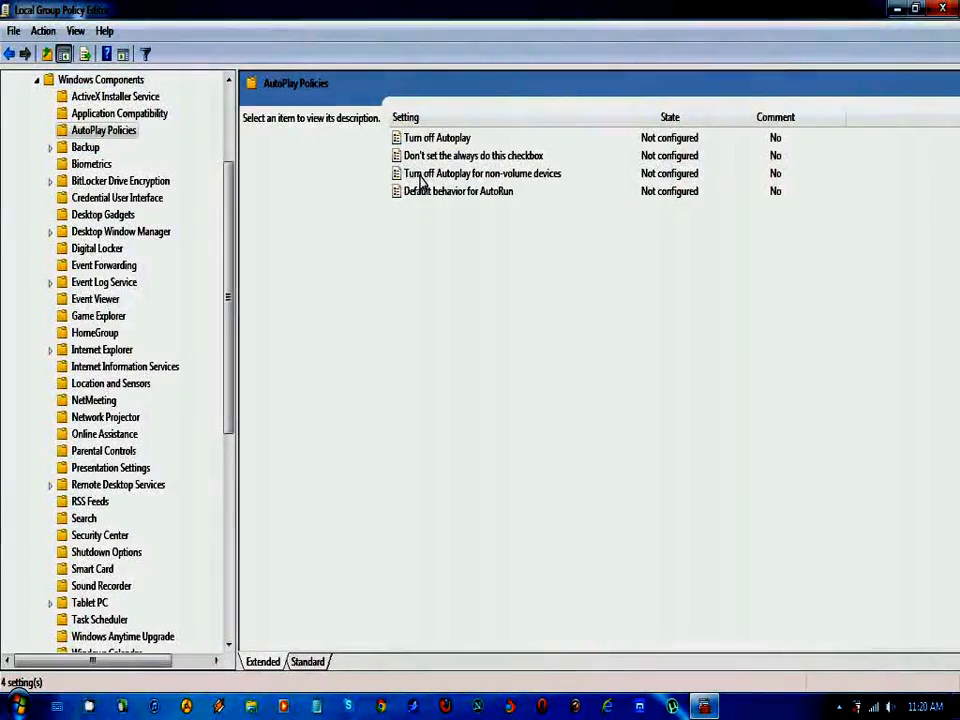
Set the 'Turn off Autoplay' policy to Enabled and close the Local Group Policy Editor
{"action": "left_click", "coordinate": [436, 136]}
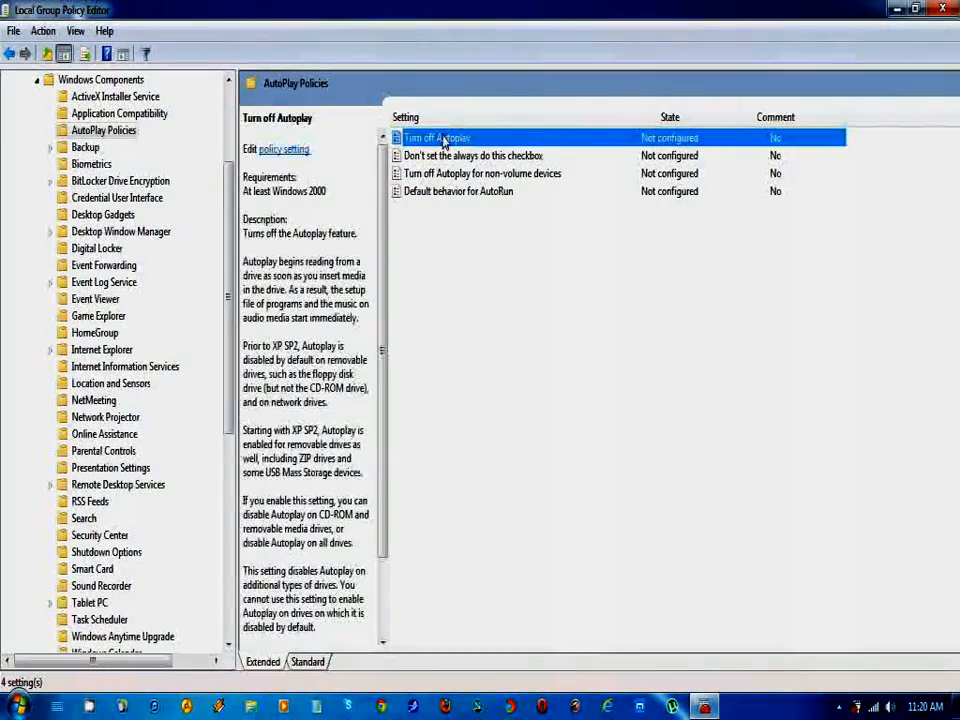
{"action": "double_click", "coordinate": [436, 136]}
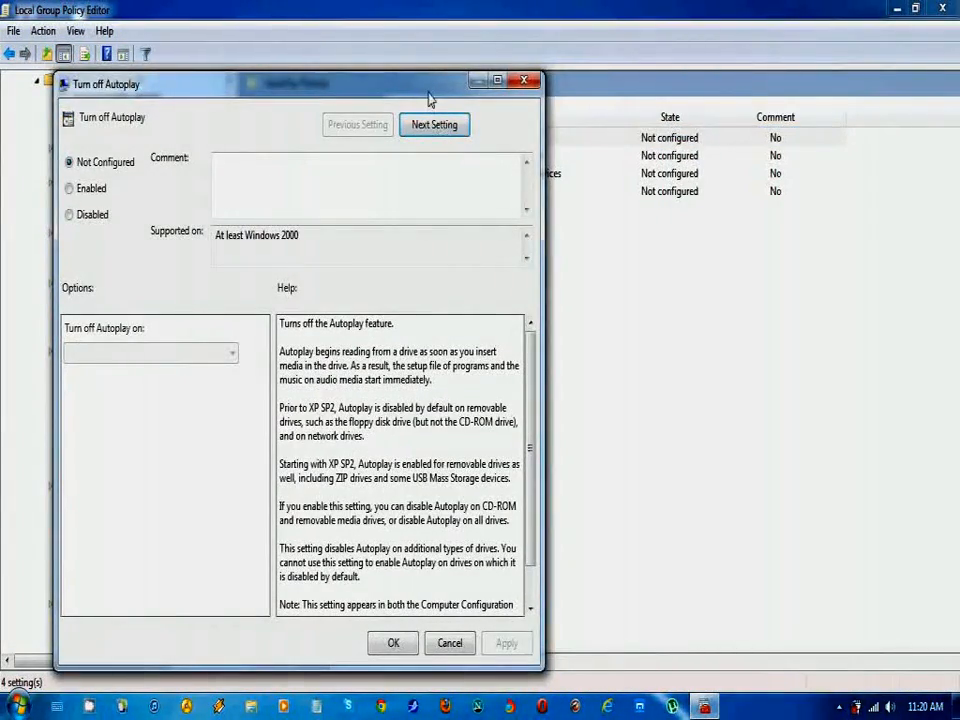
{"action": "left_click", "coordinate": [496, 80]}
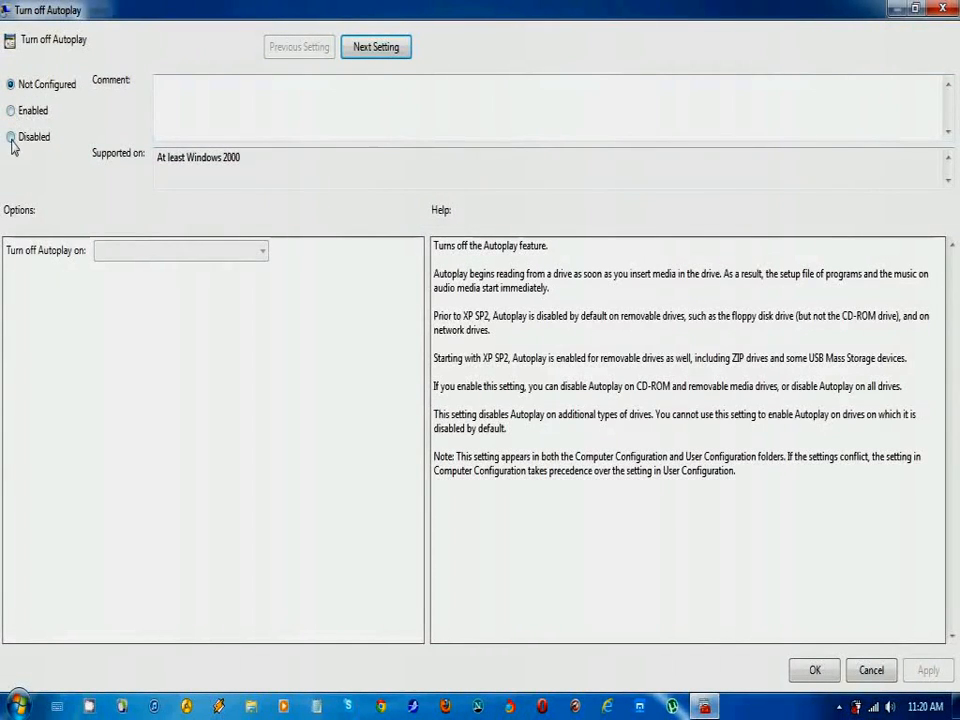
{"action": "left_click", "coordinate": [12, 84]}
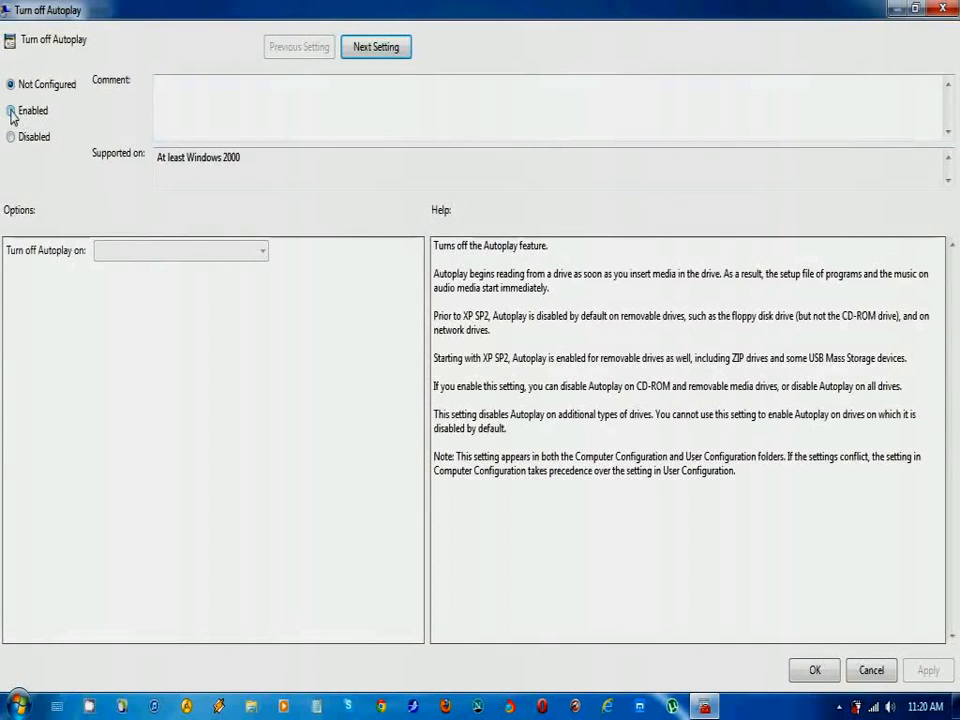
{"action": "left_click", "coordinate": [12, 110]}
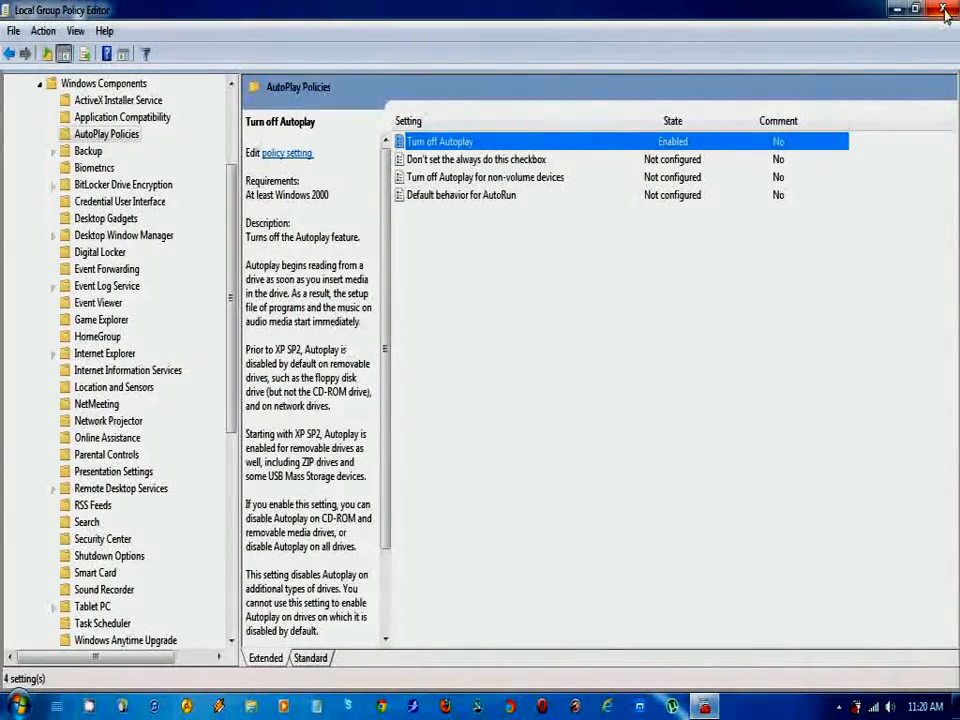
{"action": "left_click", "coordinate": [944, 8]}
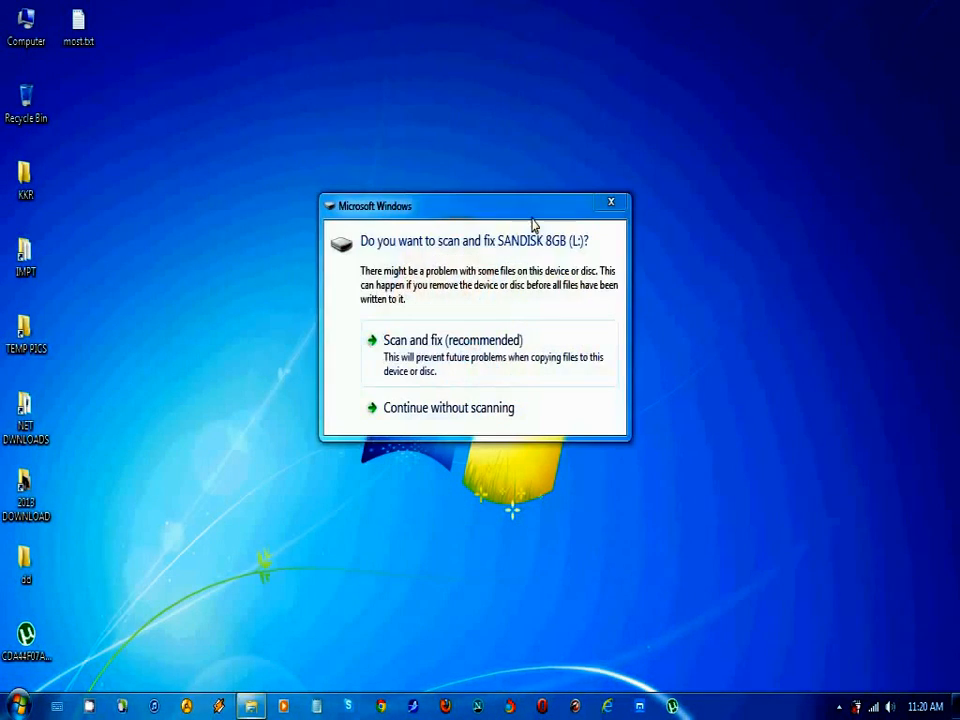
Dismiss the scan-and-fix prompt for the reinserted SANDISK drive; no AutoPlay window follows
{"action": "left_click", "coordinate": [612, 204]}
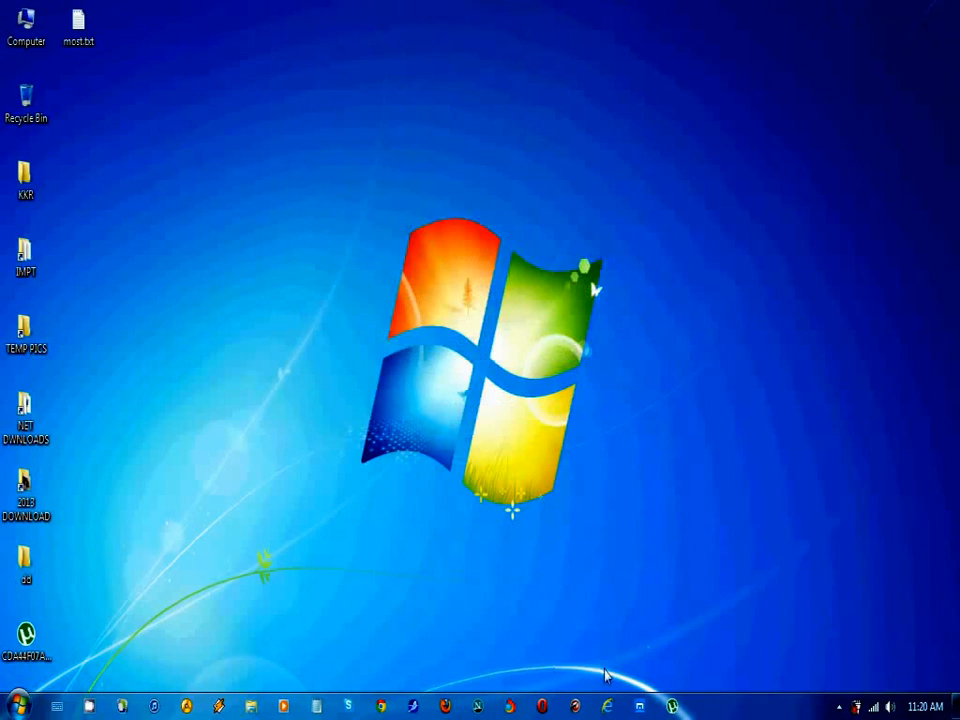